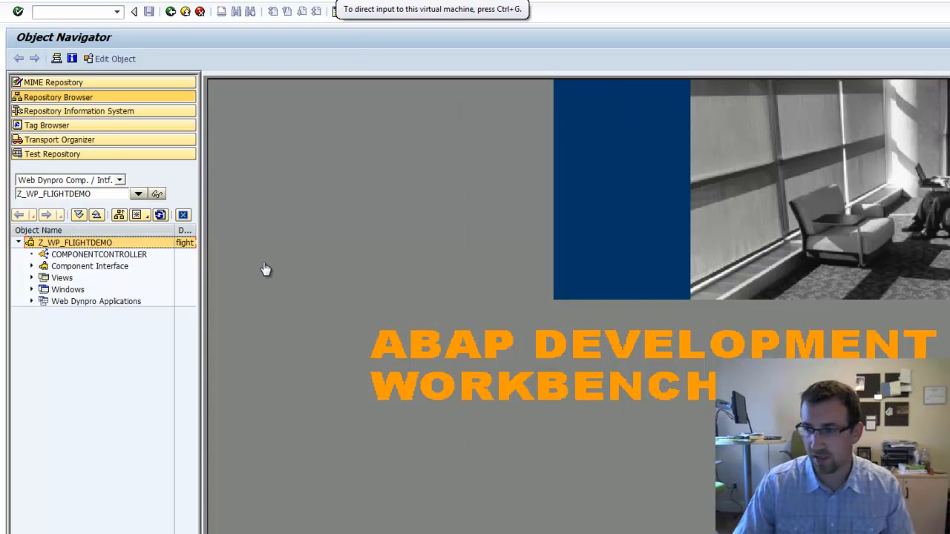
mouse_move(261, 268)
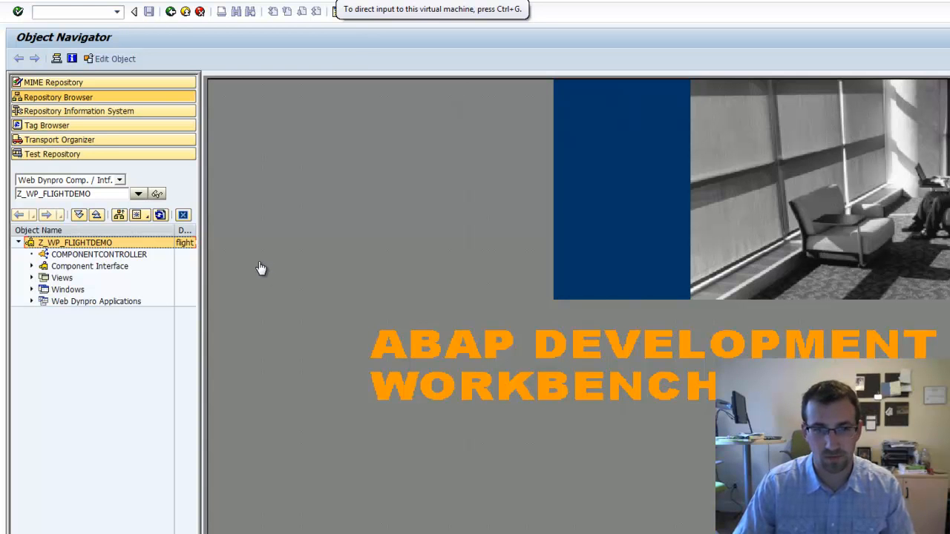
mouse_move(236, 258)
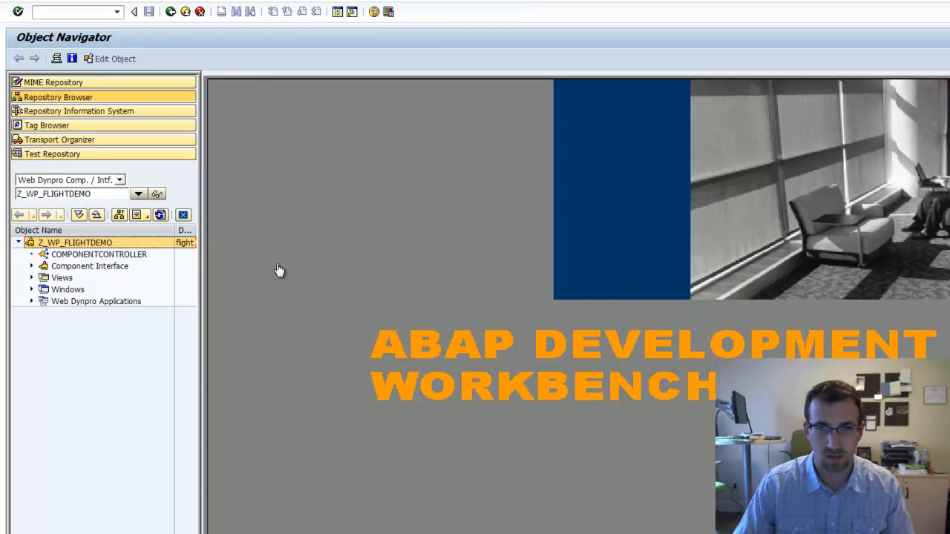
mouse_move(43, 301)
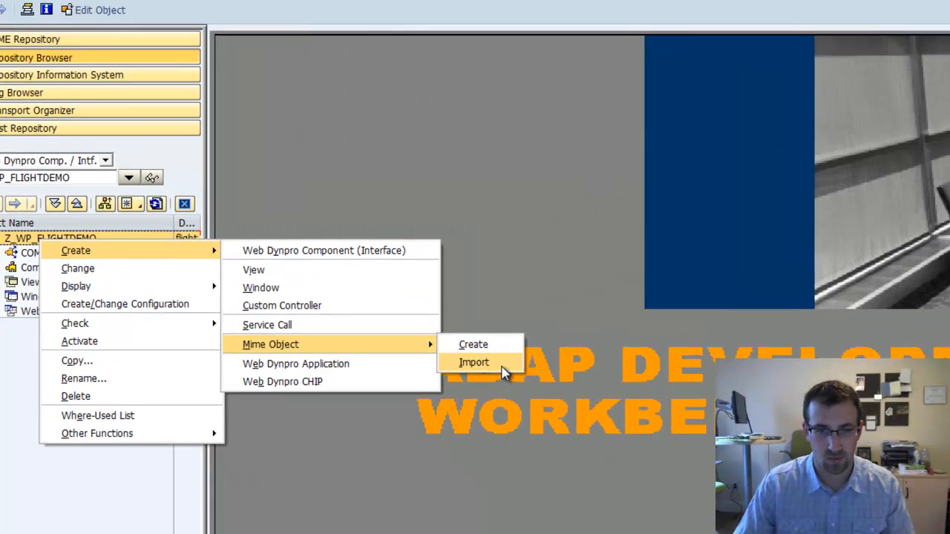
- Import webbDemo.jpg from the Desktop into Z_WP_FLIGHTDEMO as a MIME object
left_click(474, 363)
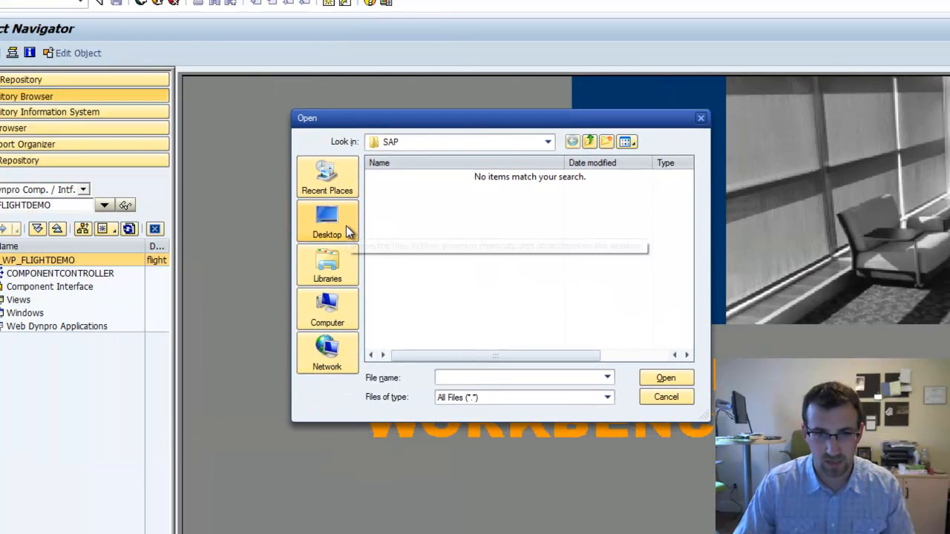
left_click(328, 221)
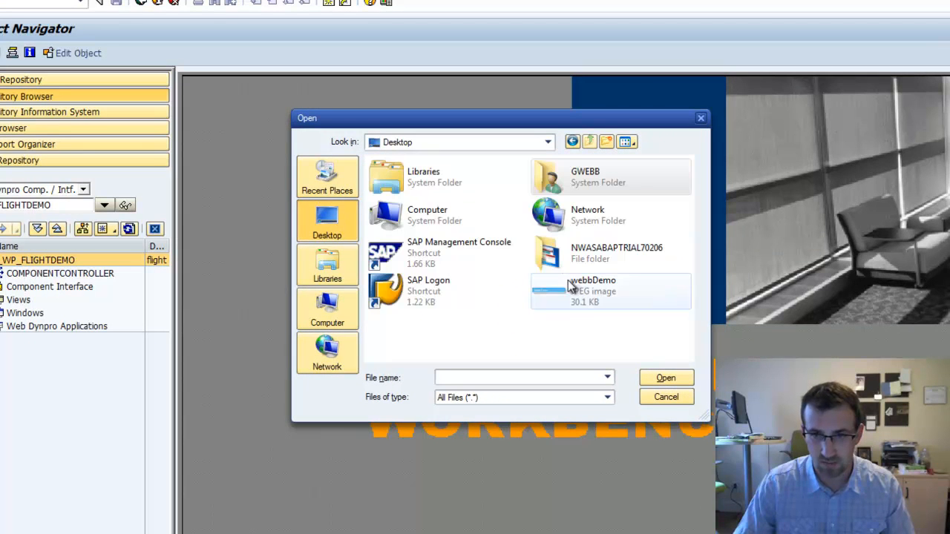
left_click(592, 290)
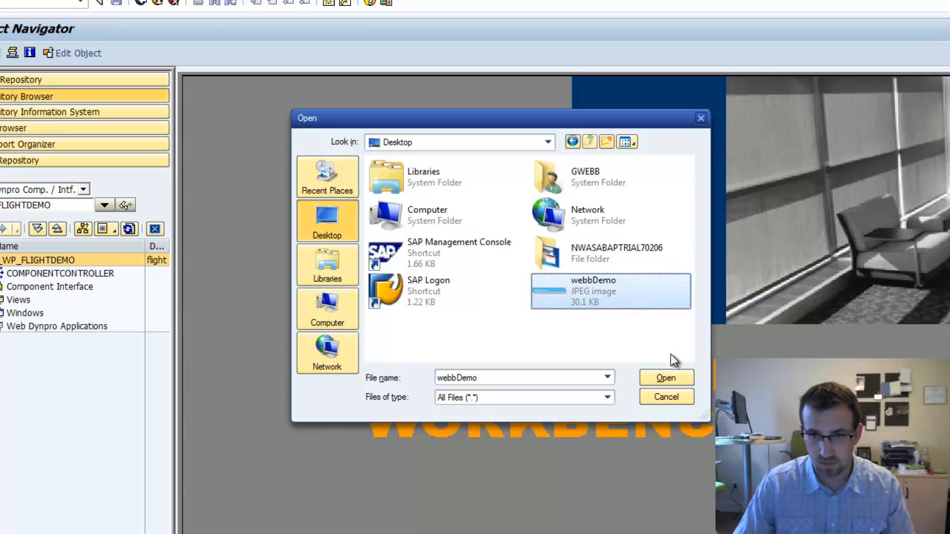
left_click(665, 378)
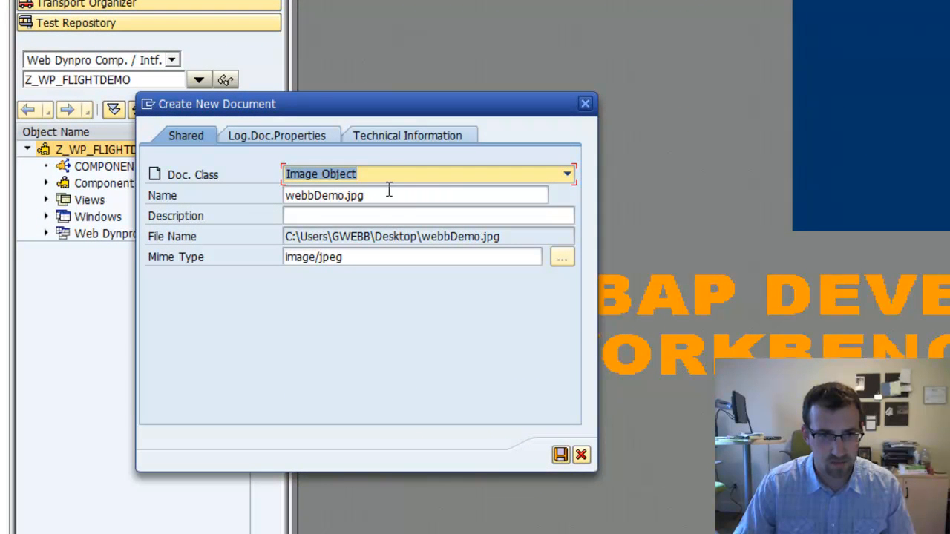
mouse_move(270, 275)
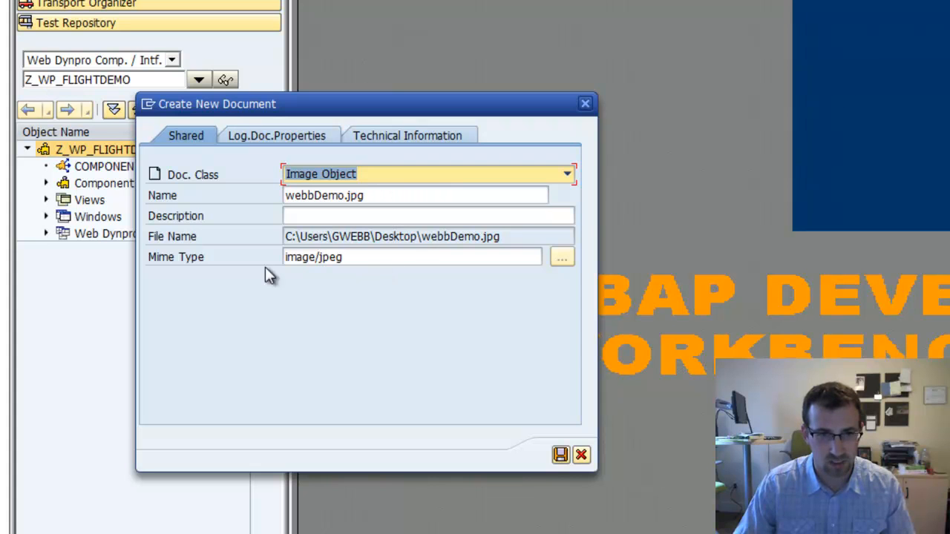
mouse_move(548, 432)
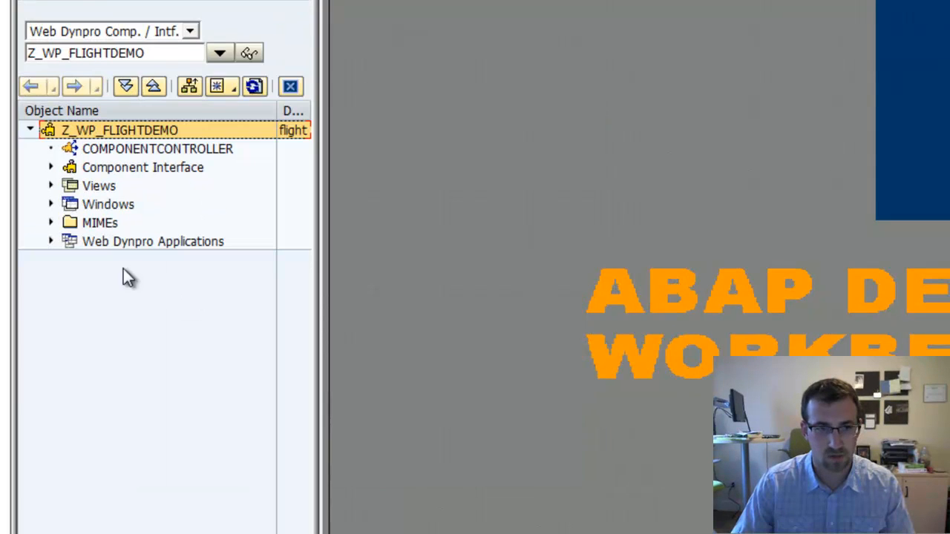
- Expand the MIMEs and Views folders and open the MAIN view layout
left_click(50, 222)
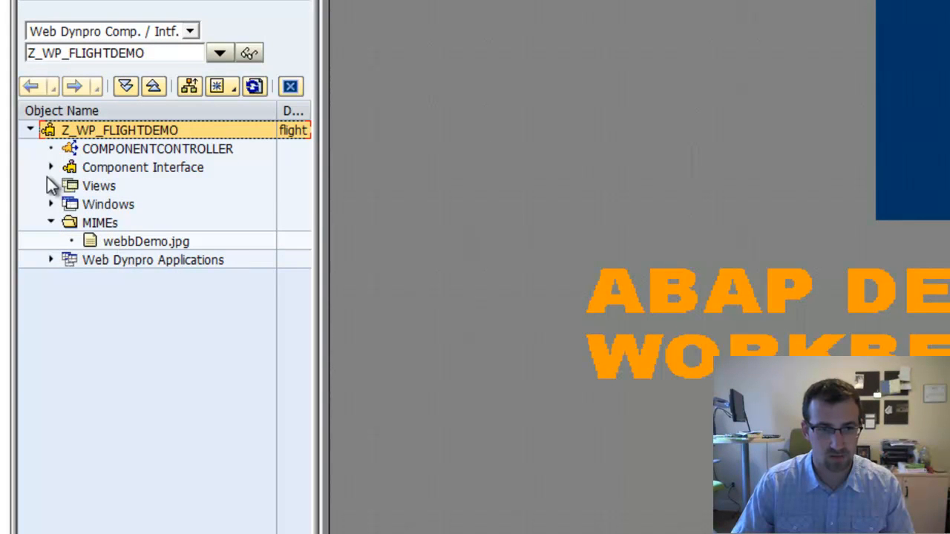
left_click(51, 185)
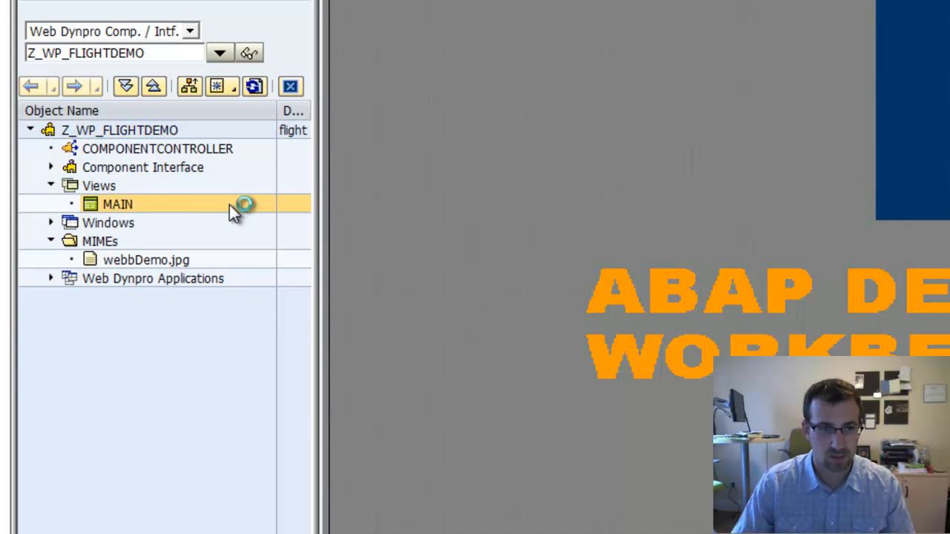
double_click(117, 204)
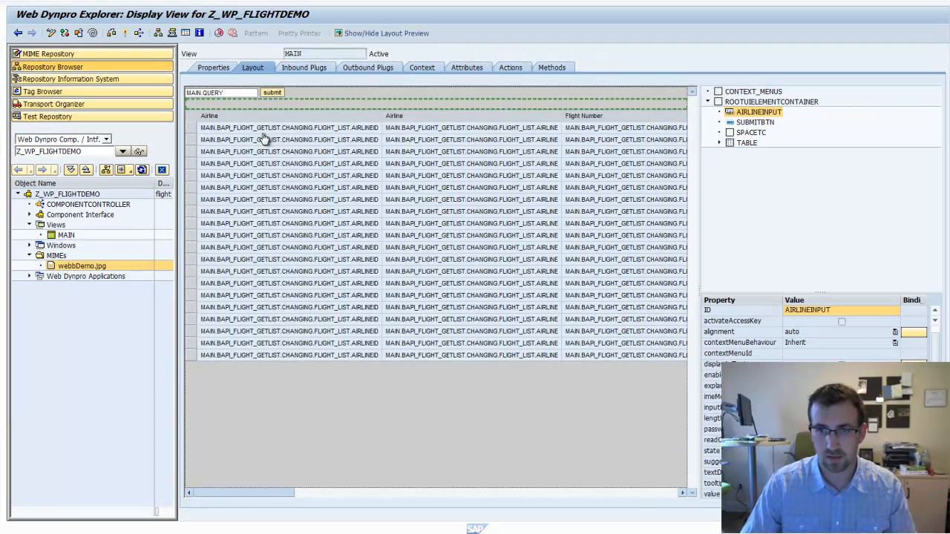
- In edit mode, insert an Image element named MYBANNERIMG into ROOTUIELEMENTCONTAINER
left_click(772, 102)
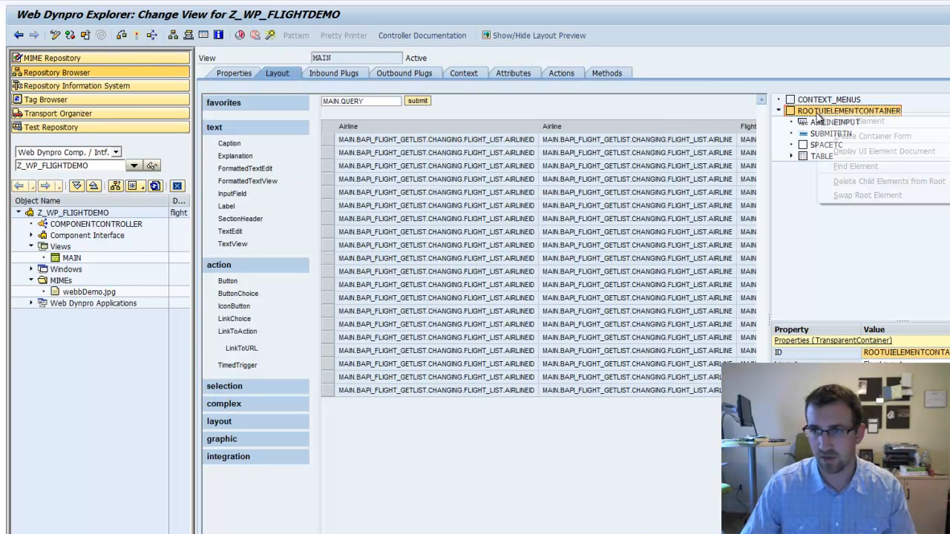
mouse_move(859, 121)
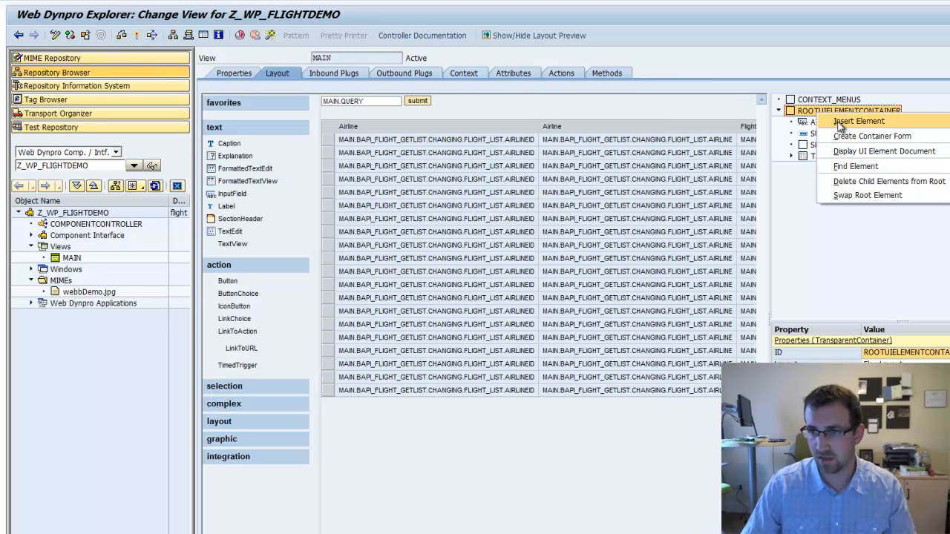
left_click(859, 121)
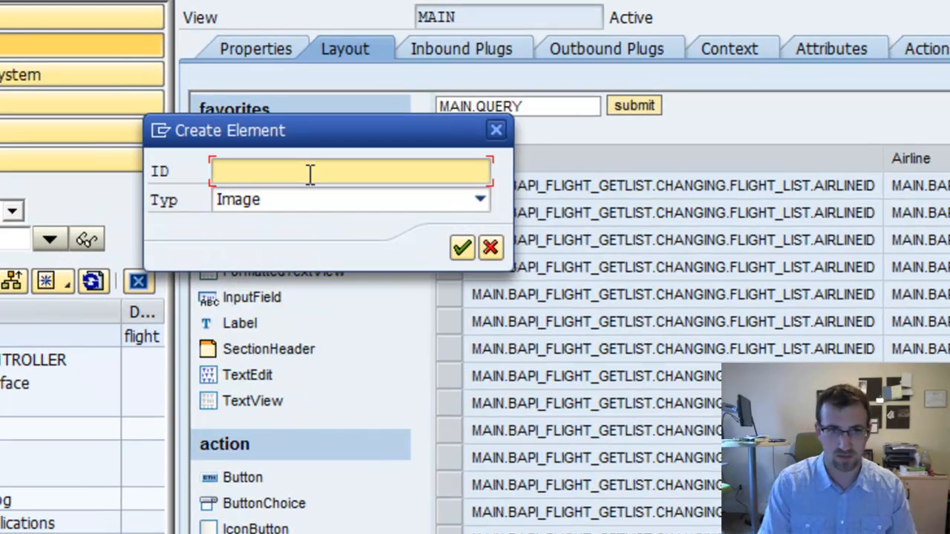
type("myBanner")
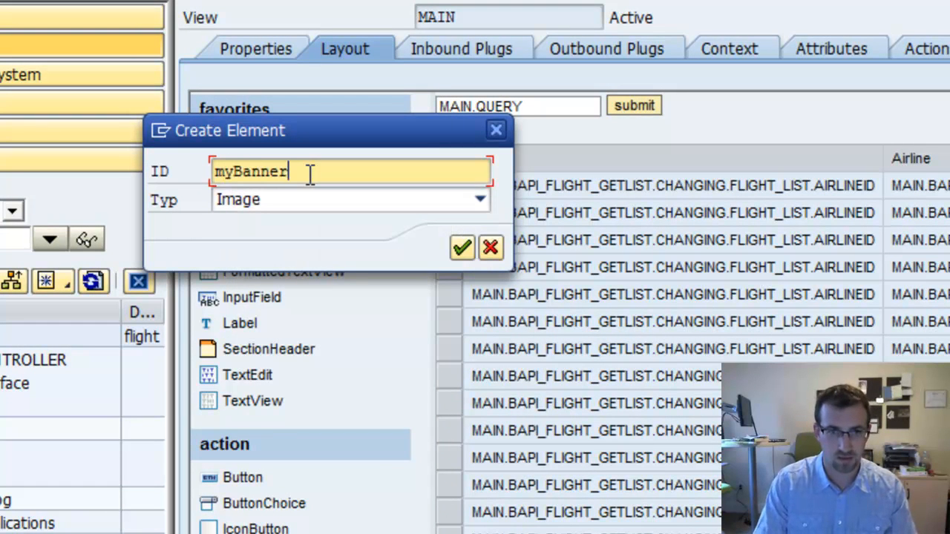
type("Img")
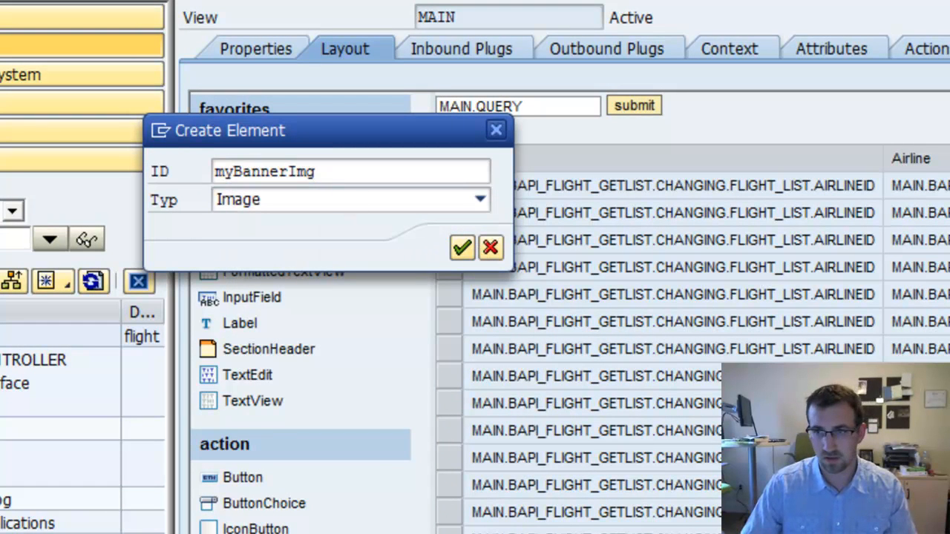
left_click(462, 247)
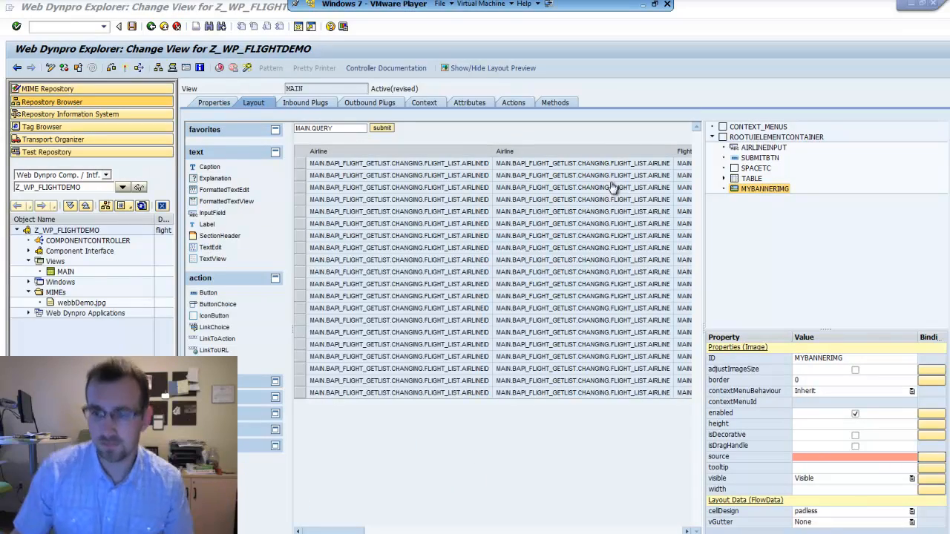
mouse_move(750, 199)
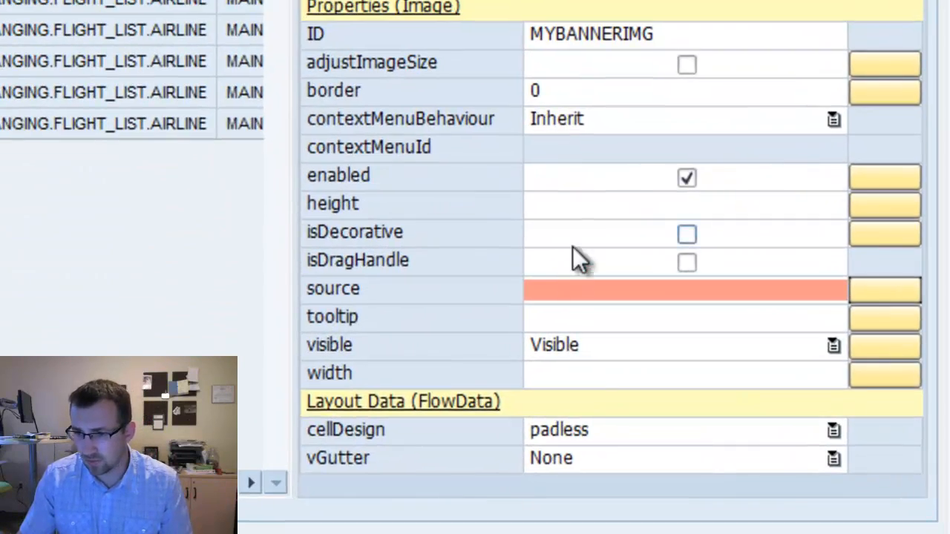
mouse_move(738, 305)
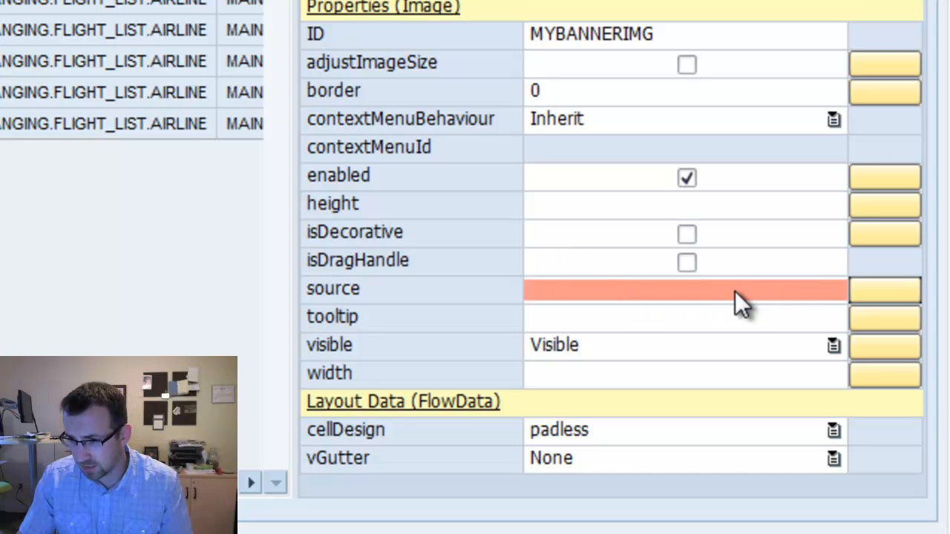
left_click(684, 290)
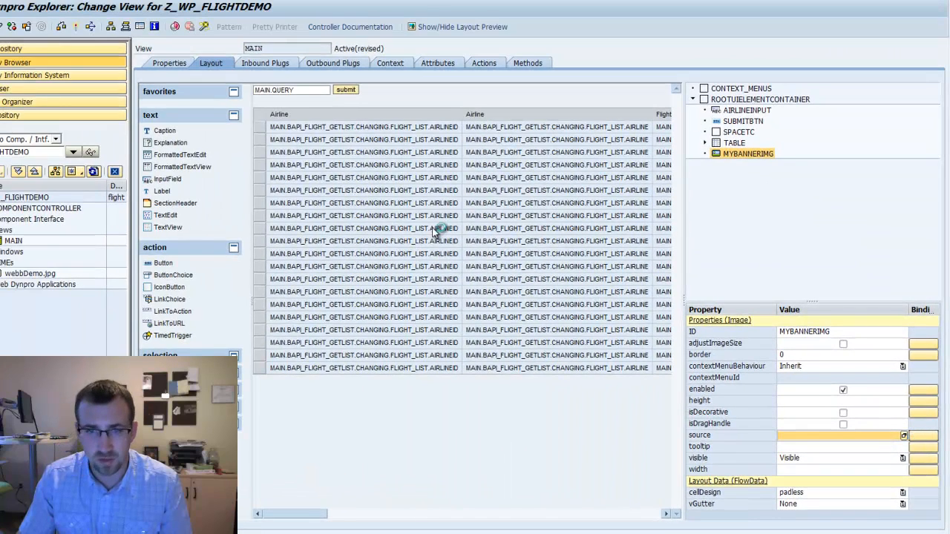
- Choose webbDemo.jpg from Component Images as MYBANNERIMG's source
left_click(904, 435)
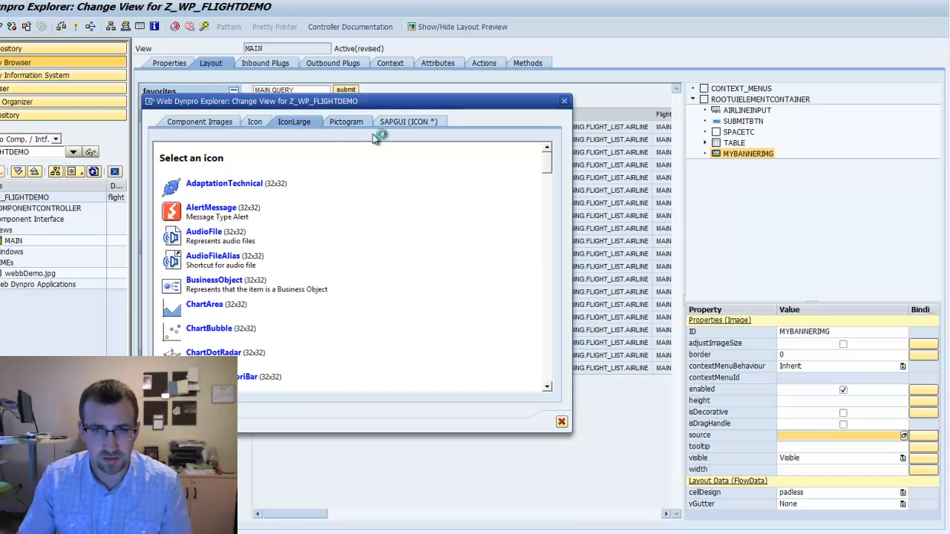
left_click(344, 122)
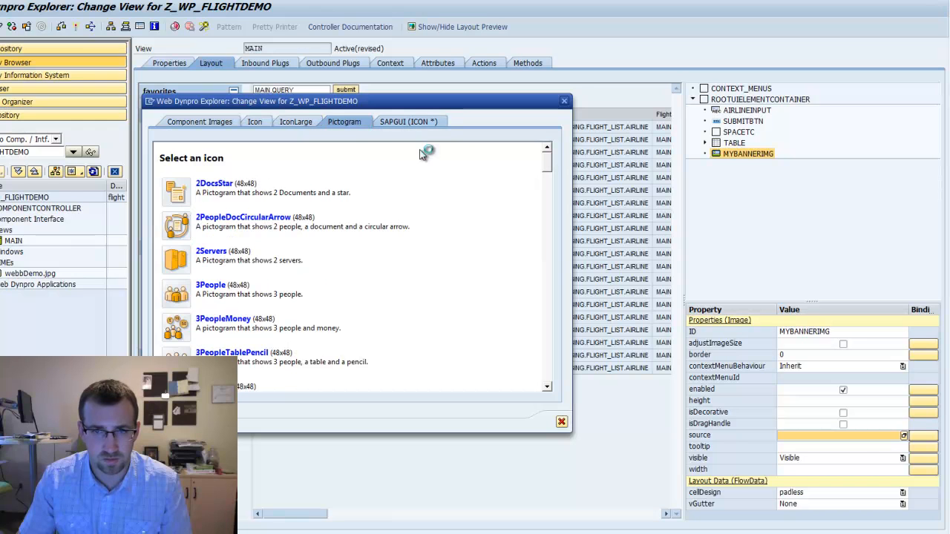
left_click(408, 122)
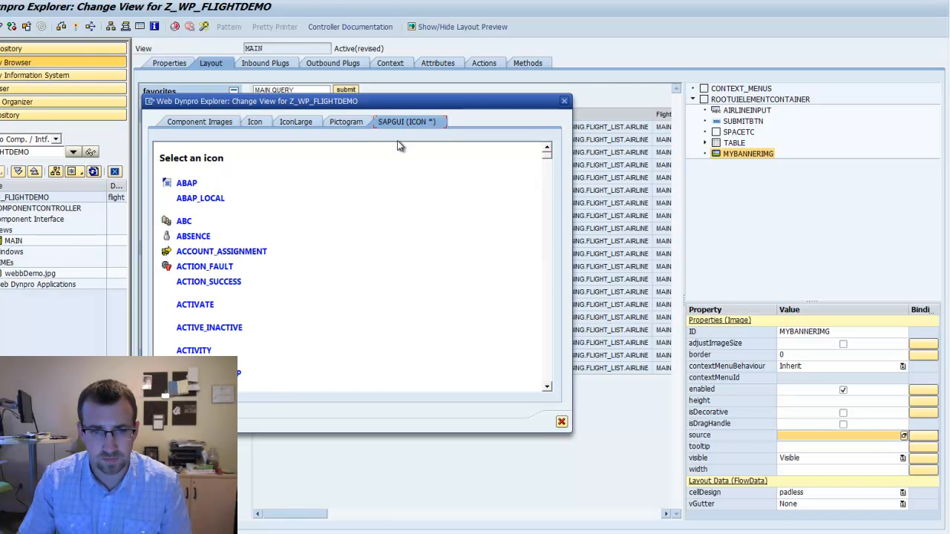
scroll("down", 3)
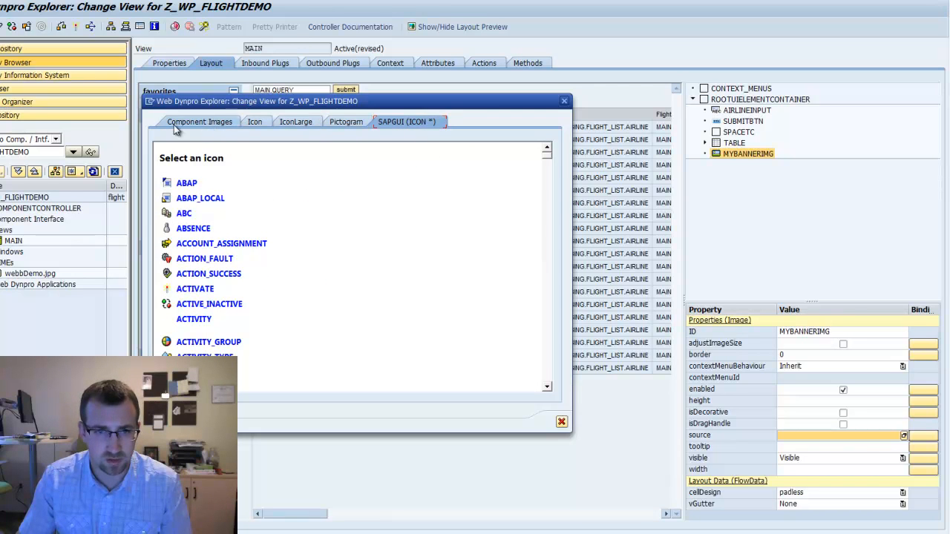
mouse_move(200, 127)
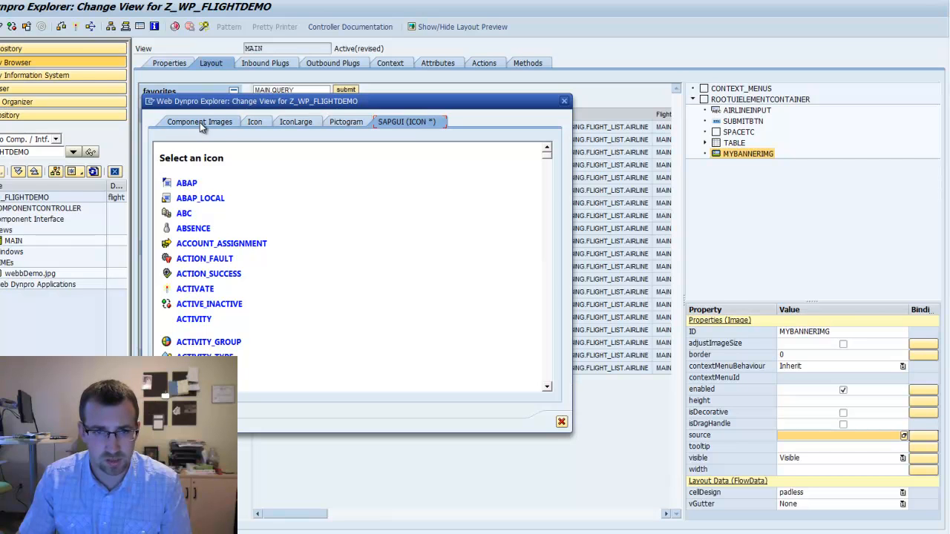
left_click(199, 122)
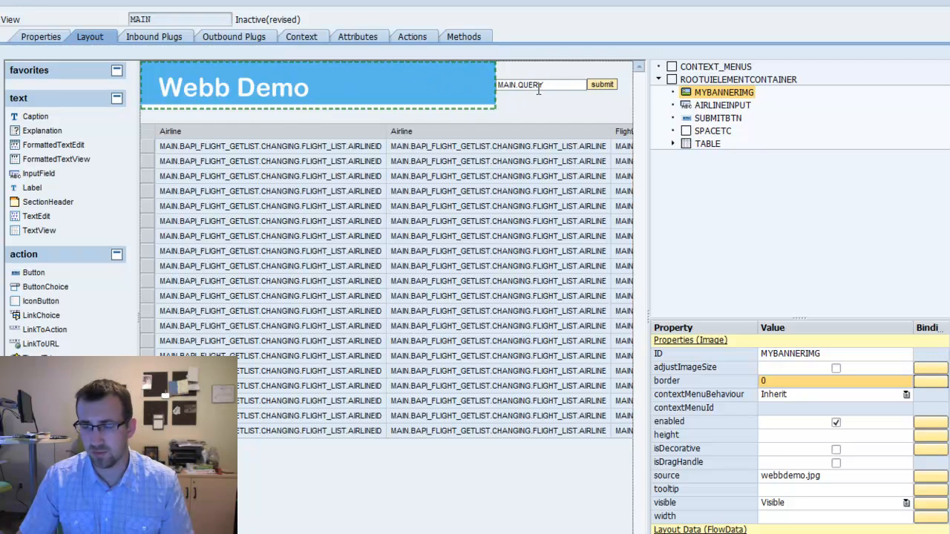
mouse_move(603, 84)
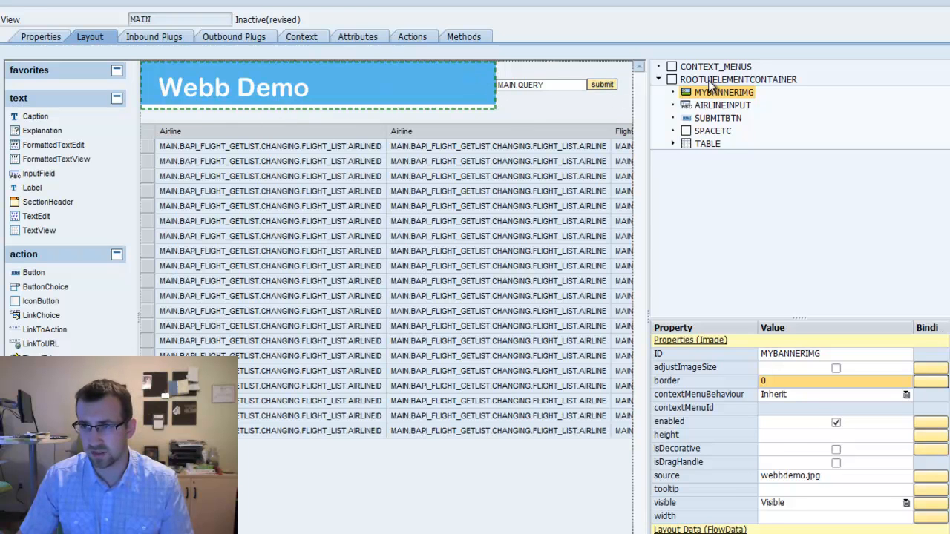
- Set ROOTUIELEMENTCONTAINER's Layout to RowLayout
right_click(737, 79)
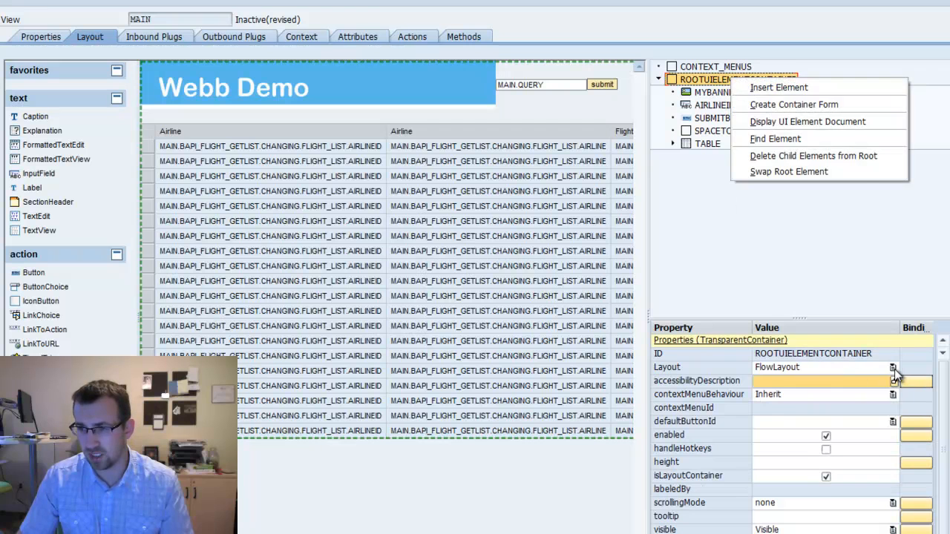
left_click(892, 367)
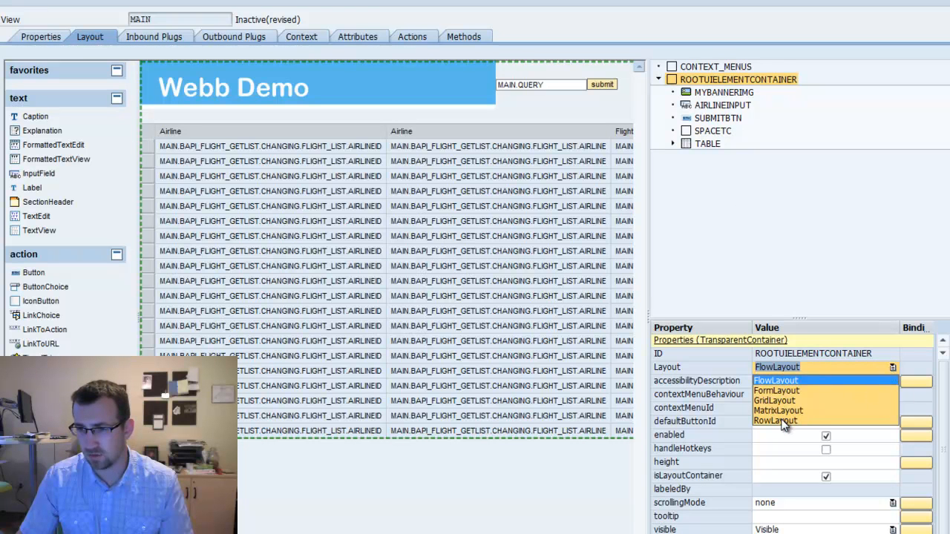
left_click(775, 421)
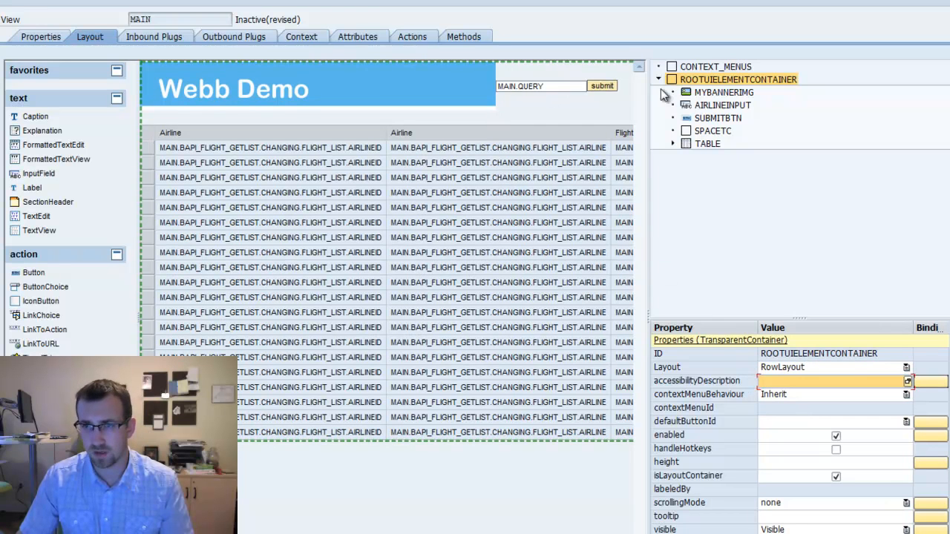
- Set AIRLINEINPUT's Layout Data to RowHeadData so it starts a new row
left_click(722, 104)
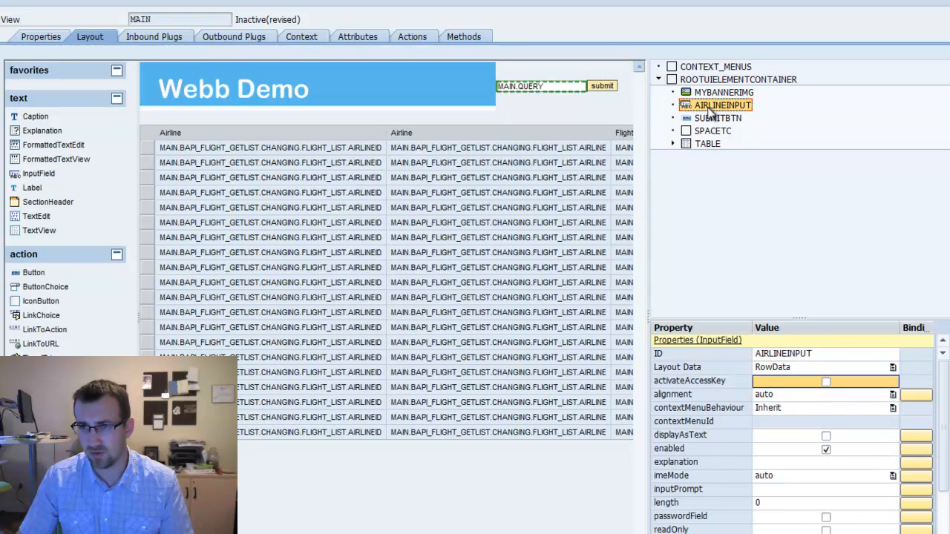
left_click(892, 367)
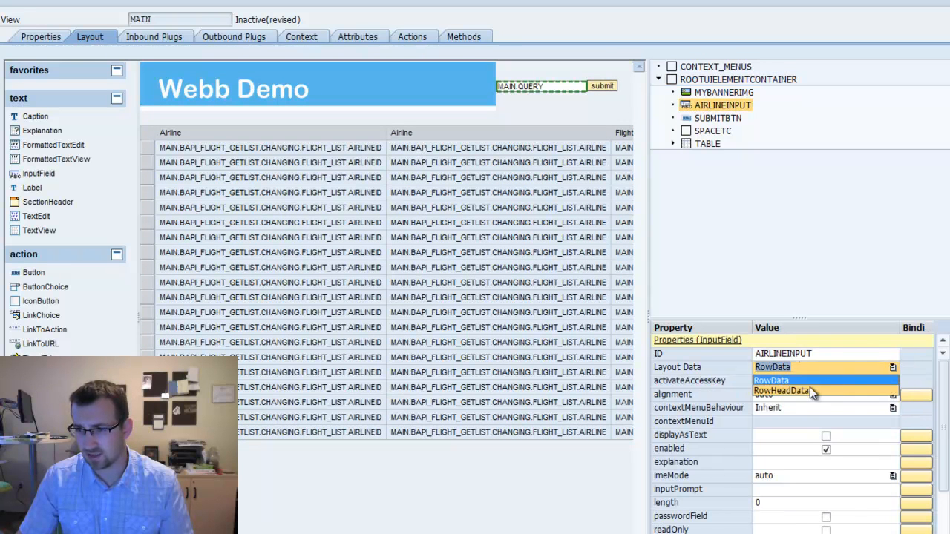
left_click(781, 392)
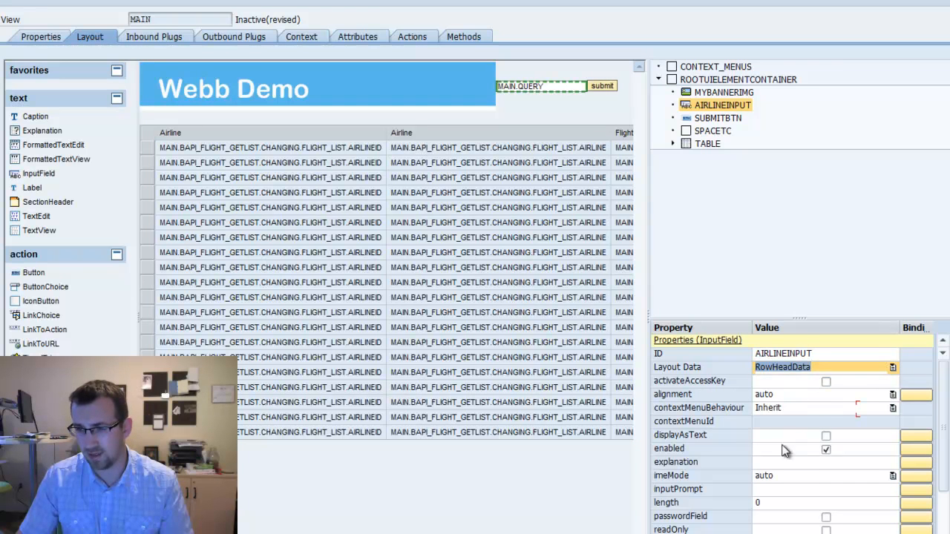